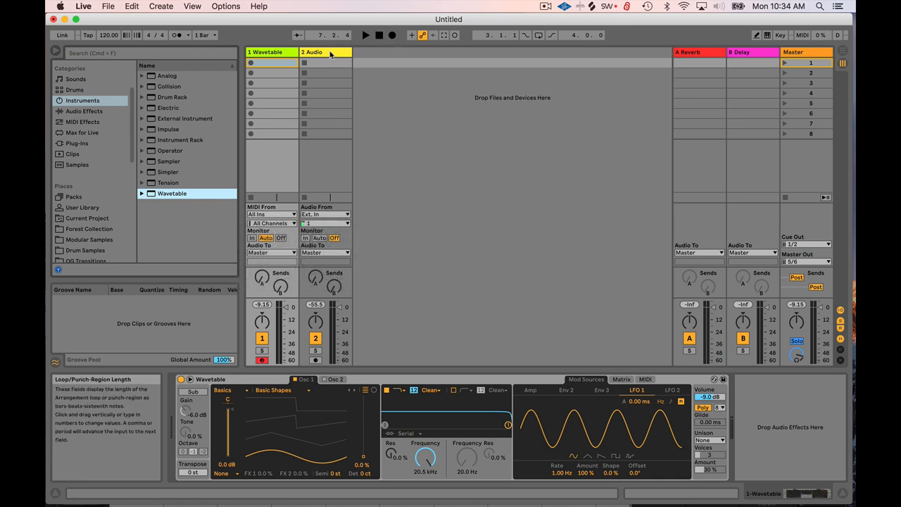
Record clips 2-Audio 1 and 2-Audio 2 into the Audio track's session slots.
left_click(324, 64)
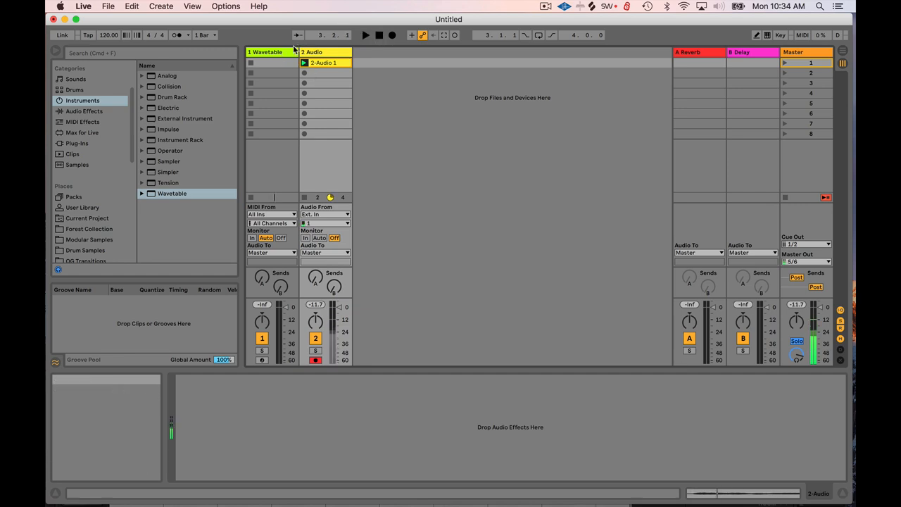
left_click(326, 63)
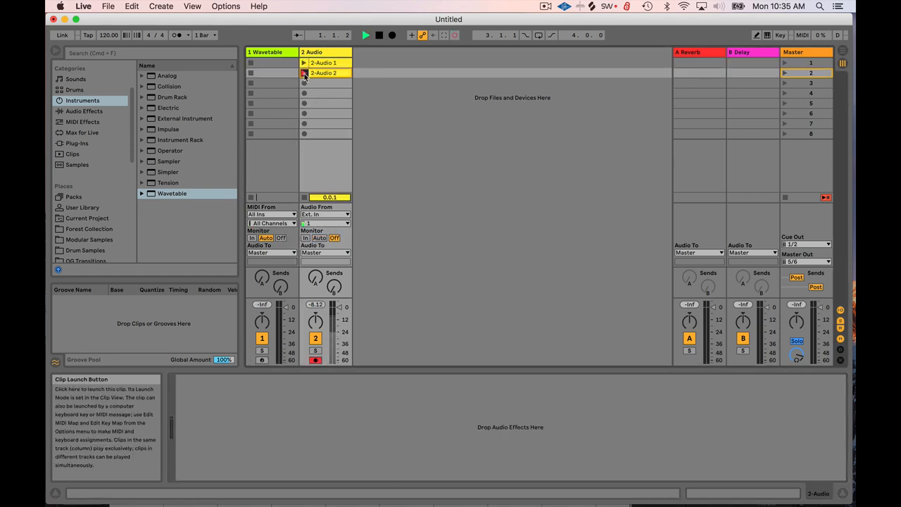
Play clip 2-Audio 2 and load it as Osc 1's user wavetable.
left_click(302, 73)
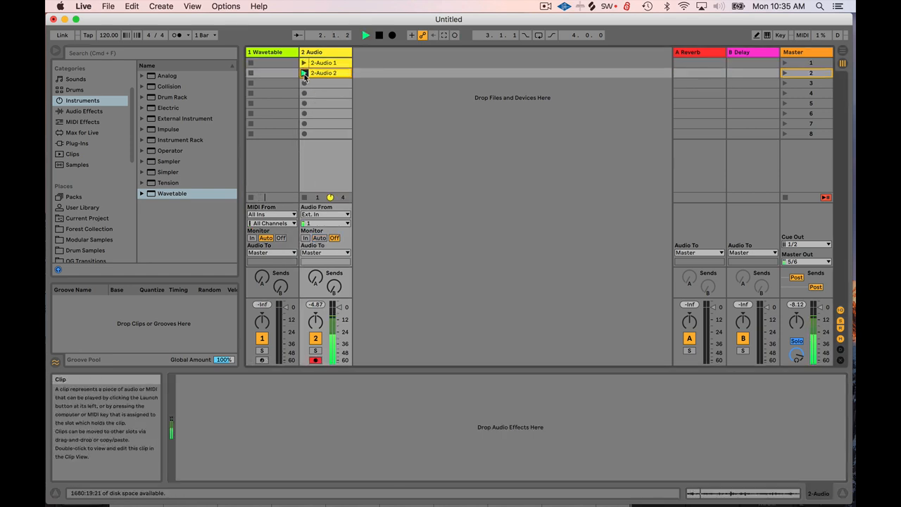
left_click(271, 51)
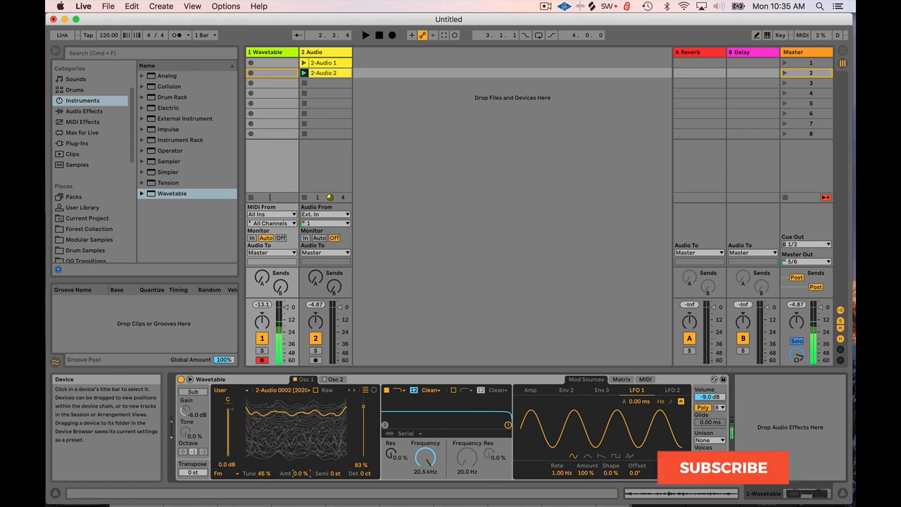
Set Osc 1 FM tune to 100% and amount to about 5%, then try another effect mode.
left_click(724, 468)
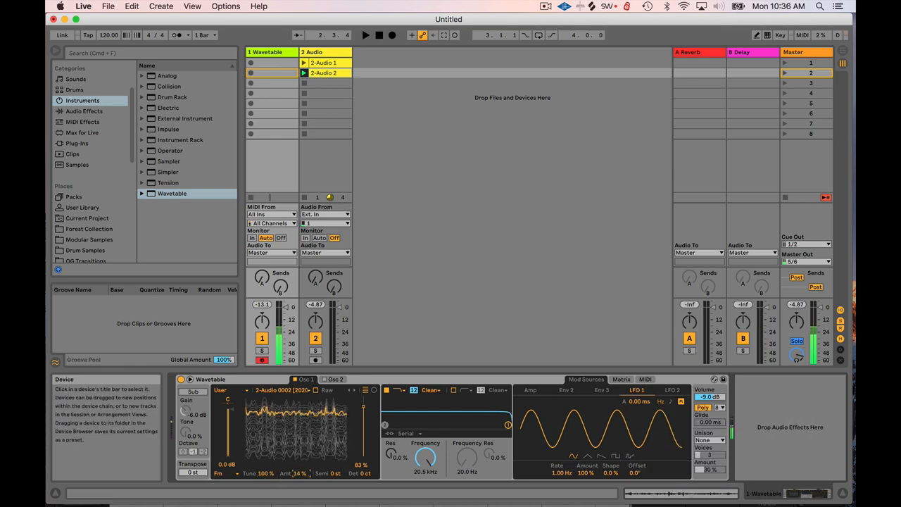
left_click(219, 478)
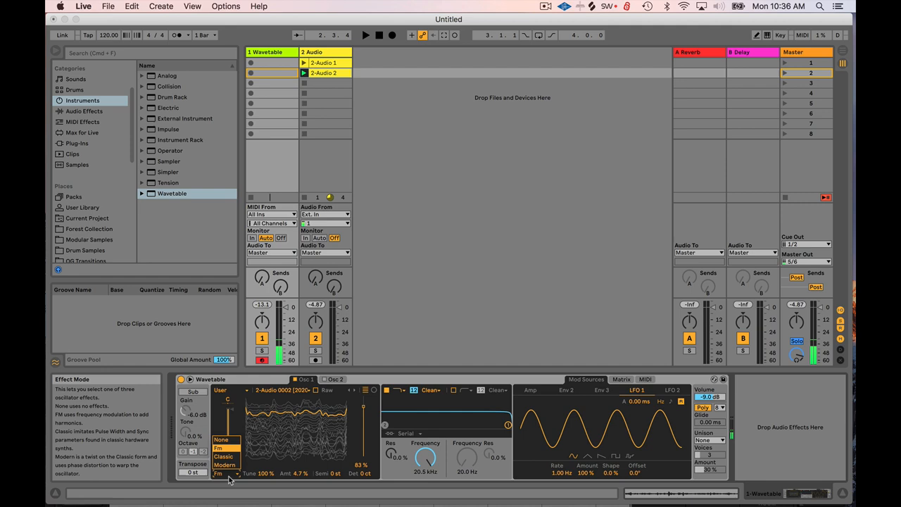
left_click(226, 455)
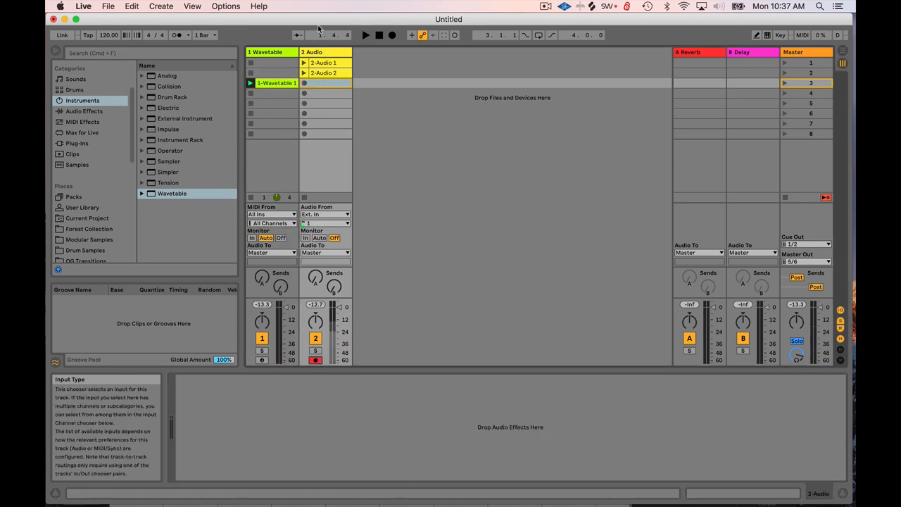
Resample 1-Wavetable Post Mixer into clip 2-Audio 3, and load 2-Audio 0001 into Osc 1 in Modern mode.
left_click(325, 214)
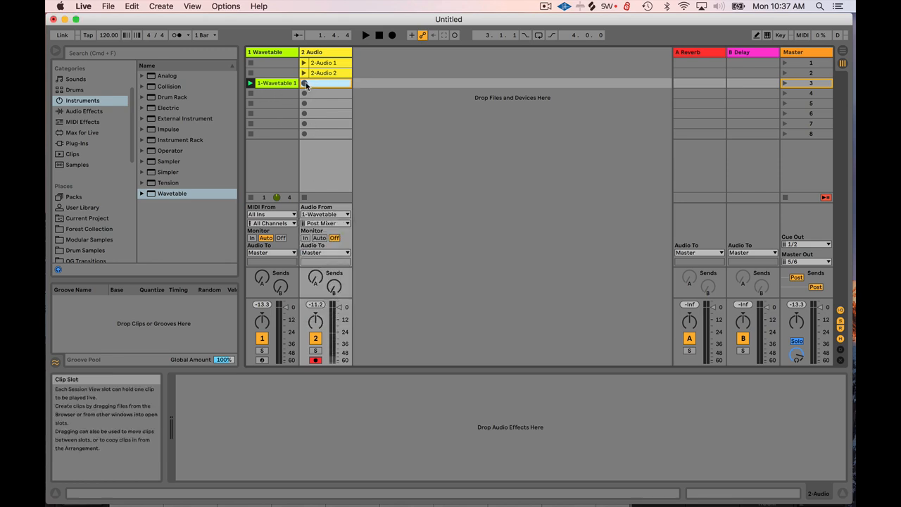
left_click(302, 83)
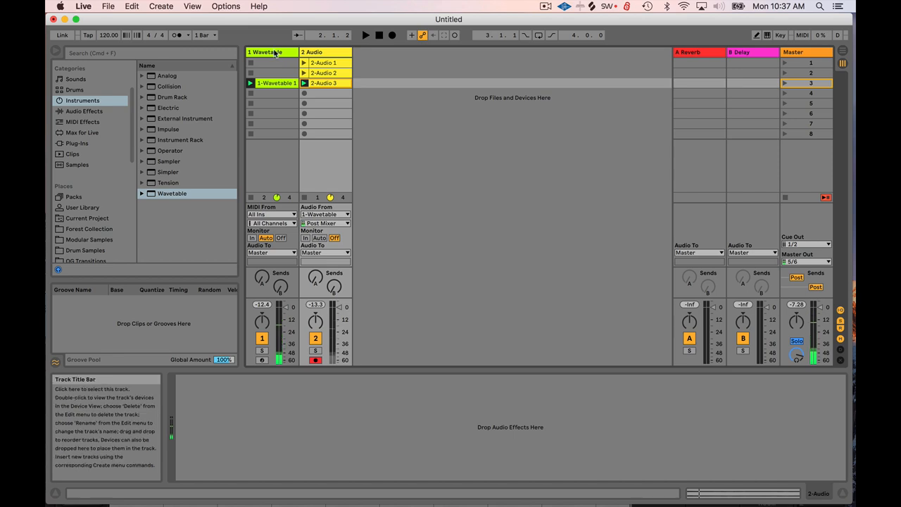
left_click(264, 82)
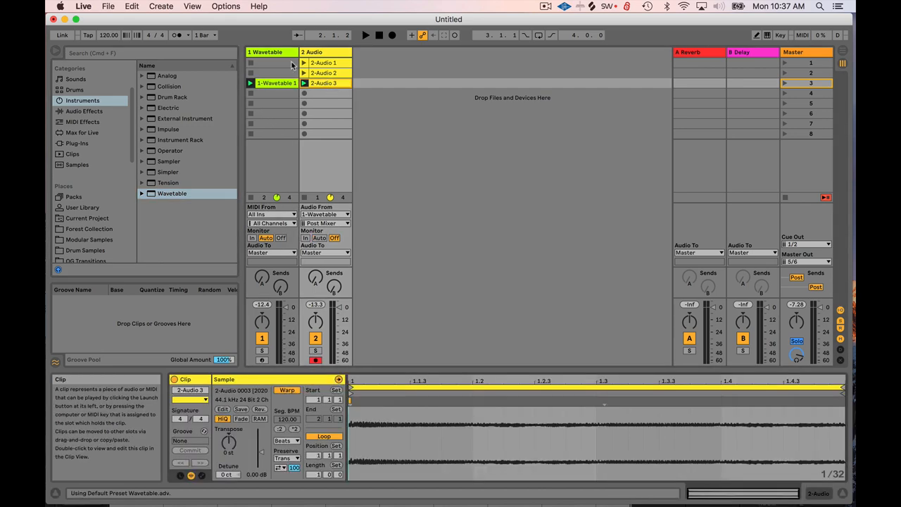
left_click(275, 82)
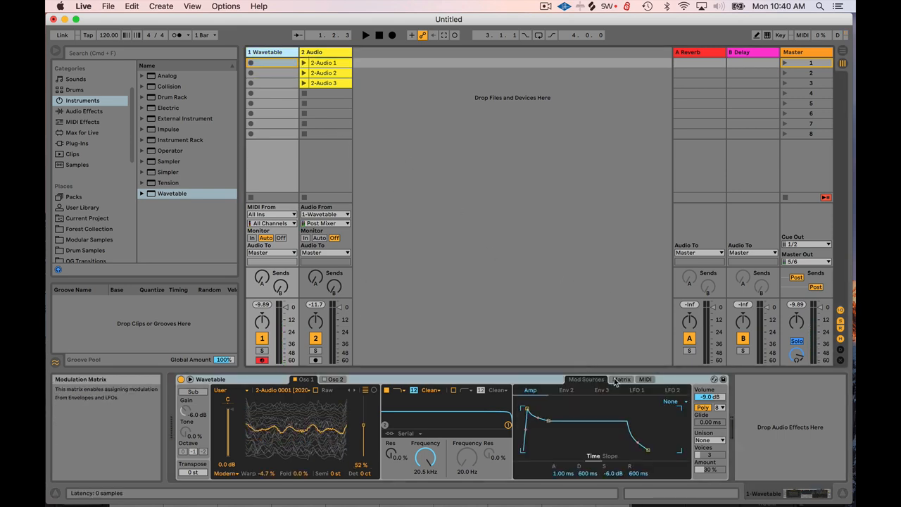
Add Osc 1 position (15%) and warp (19%) as matrix targets, then view LFO 1.
left_click(622, 379)
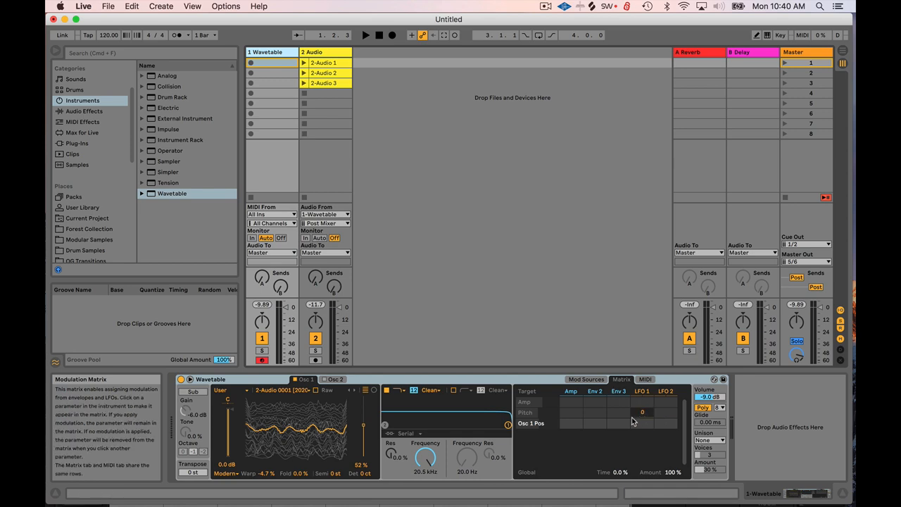
mouse_move(600, 445)
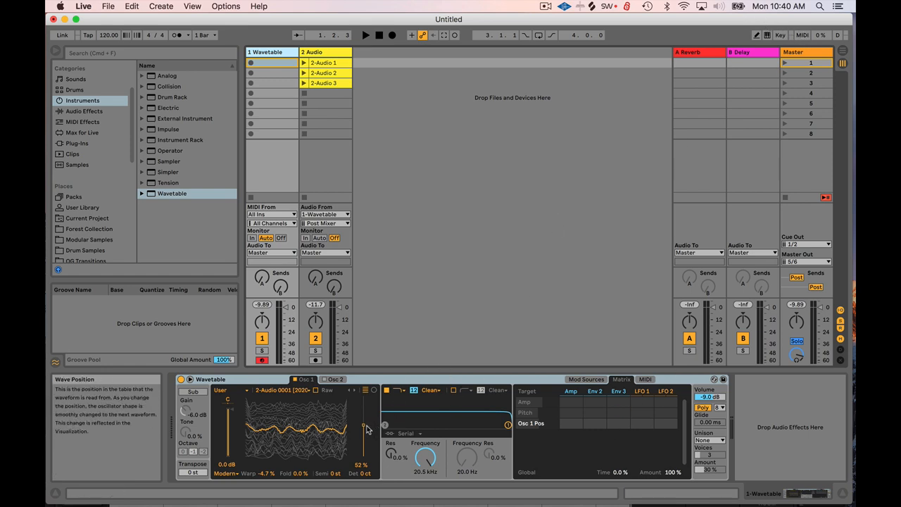
left_click_drag(366, 430, 363, 454)
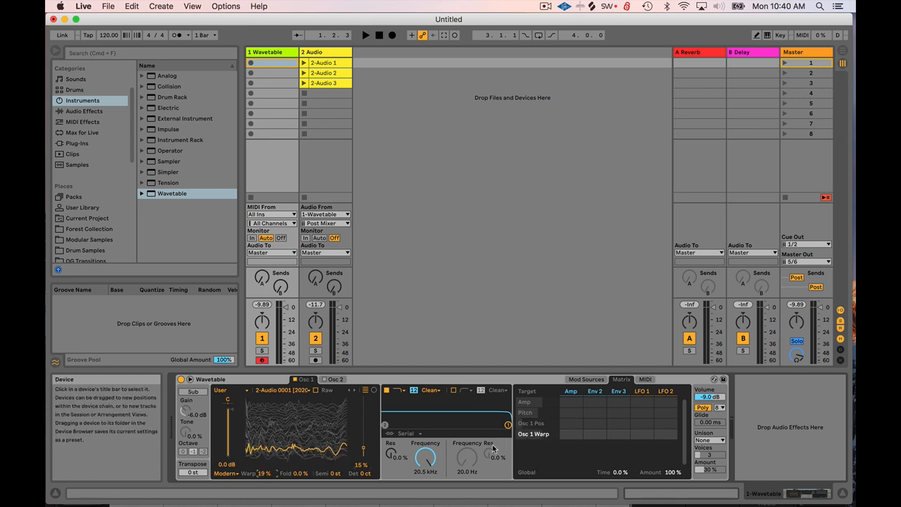
mouse_move(640, 391)
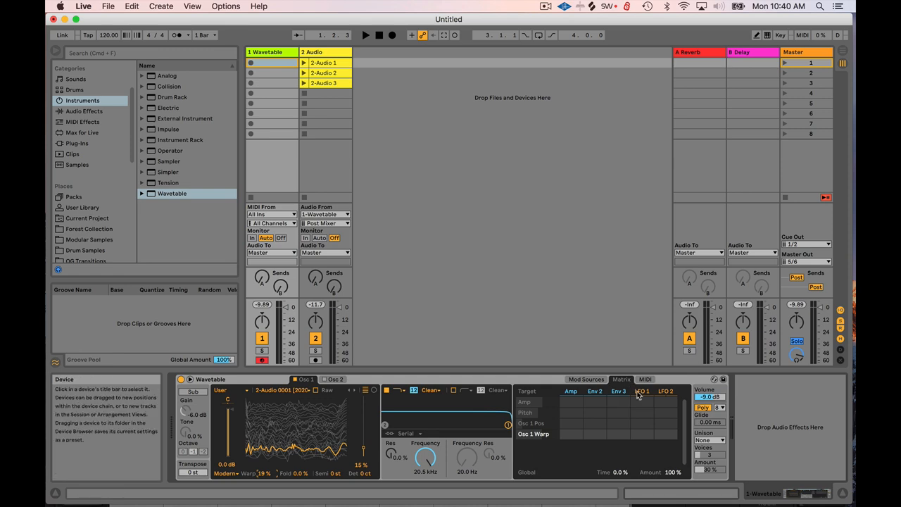
left_click(642, 391)
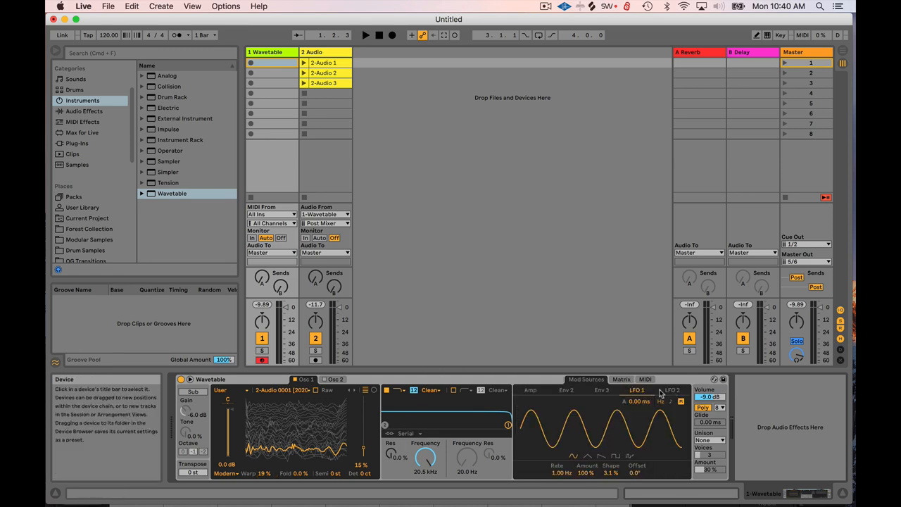
left_click(620, 379)
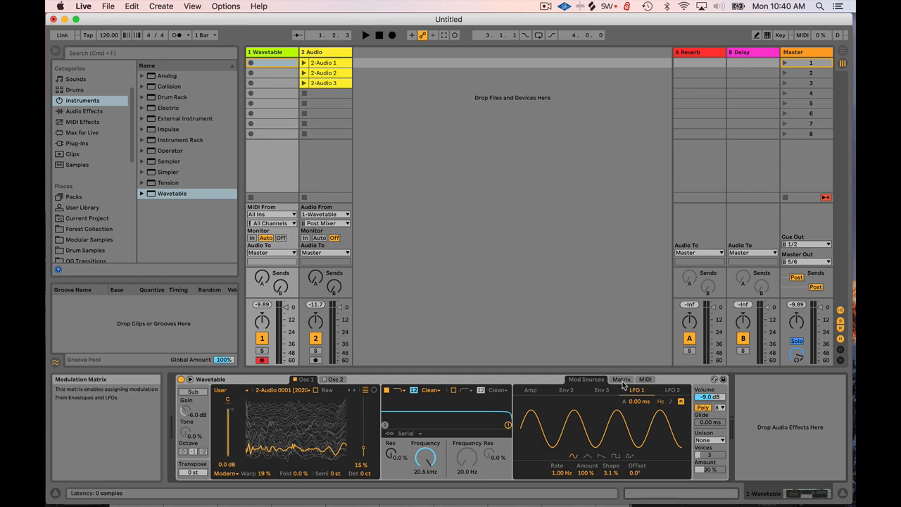
Route LFO 1 to Osc 1 position (31) and LFO 2 to warp (28), with LFO 1 at 1/8.
left_click(621, 378)
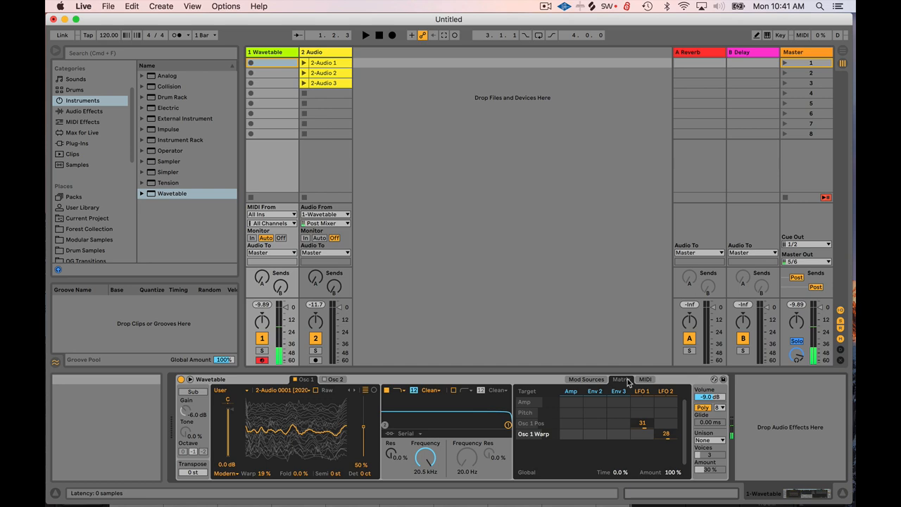
left_click(636, 390)
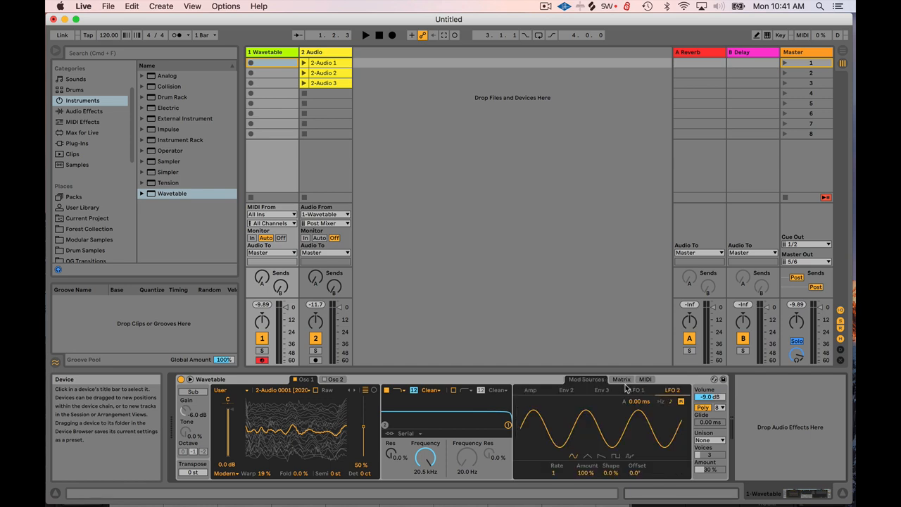
left_click(621, 378)
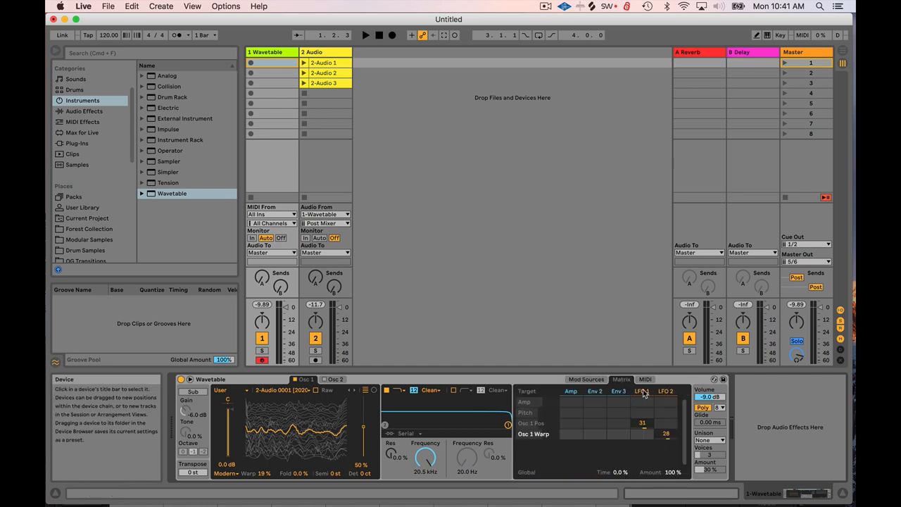
left_click(641, 390)
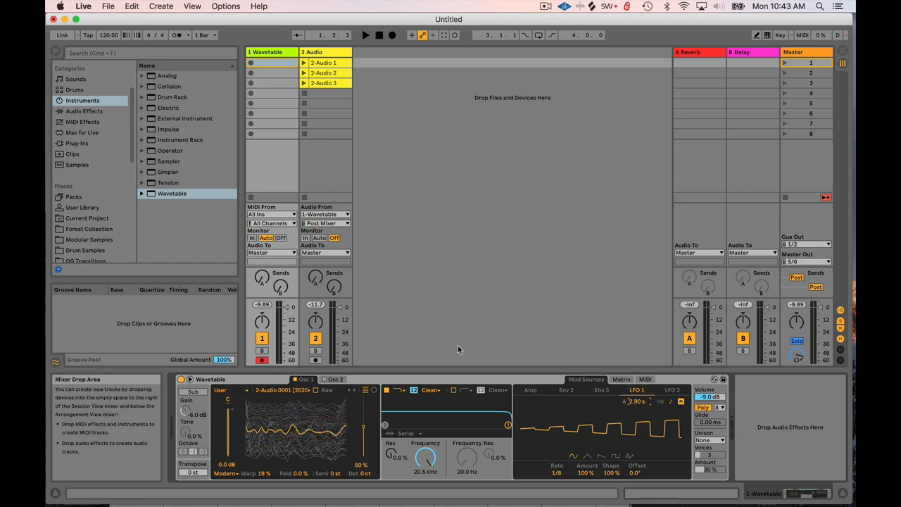
Give the amp envelope 1 ms attack, 6.33 s decay and -6.4 dB sustain.
left_click(566, 389)
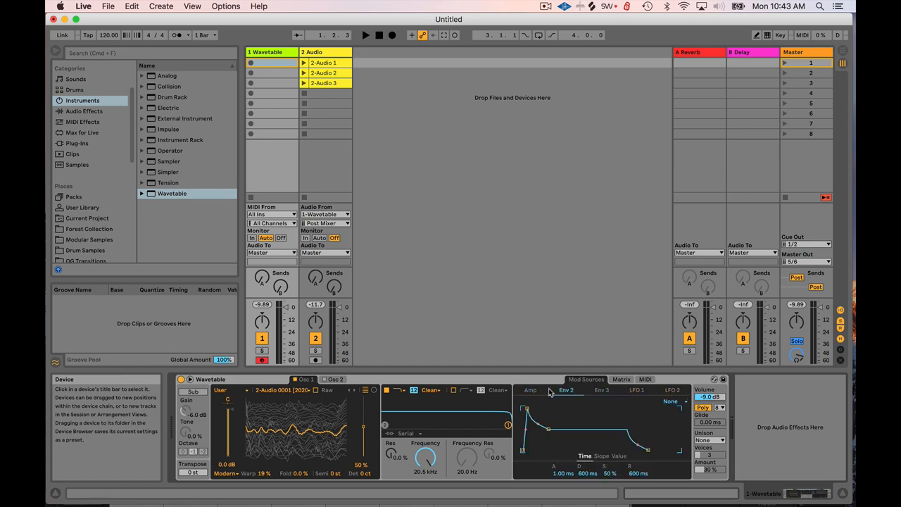
left_click(637, 389)
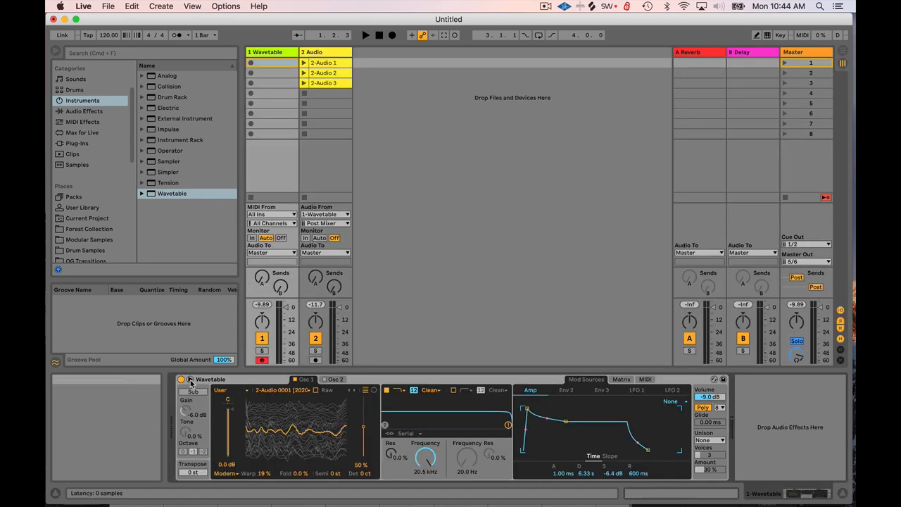
left_click(644, 379)
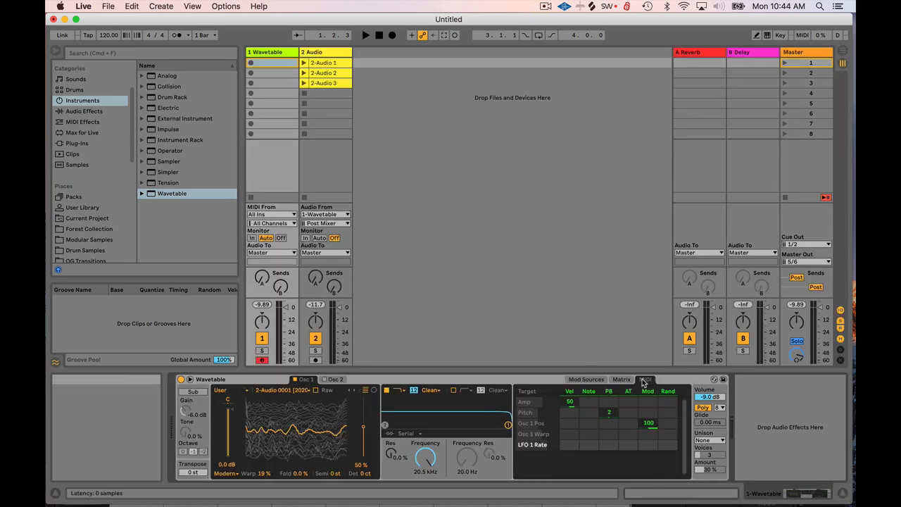
mouse_move(622, 379)
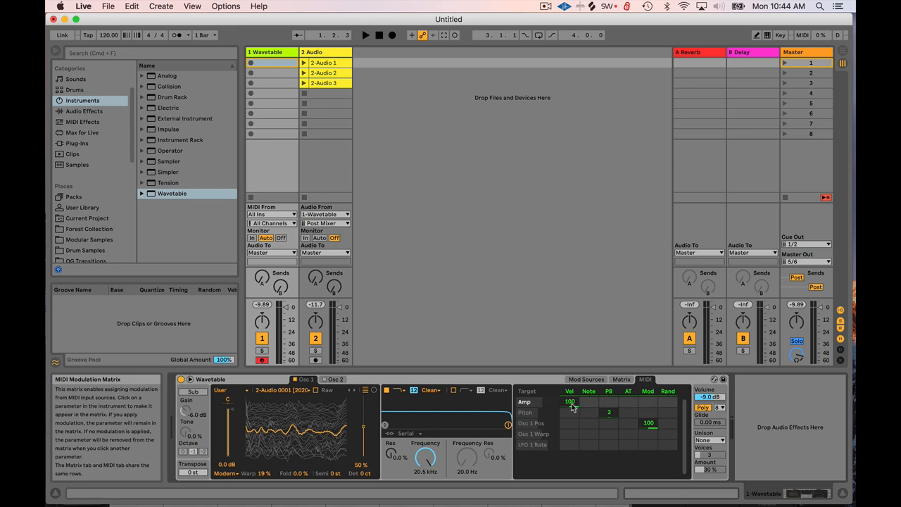
Set velocity-to-amp modulation to 100 and engage unison.
left_click_drag(568, 401, 569, 404)
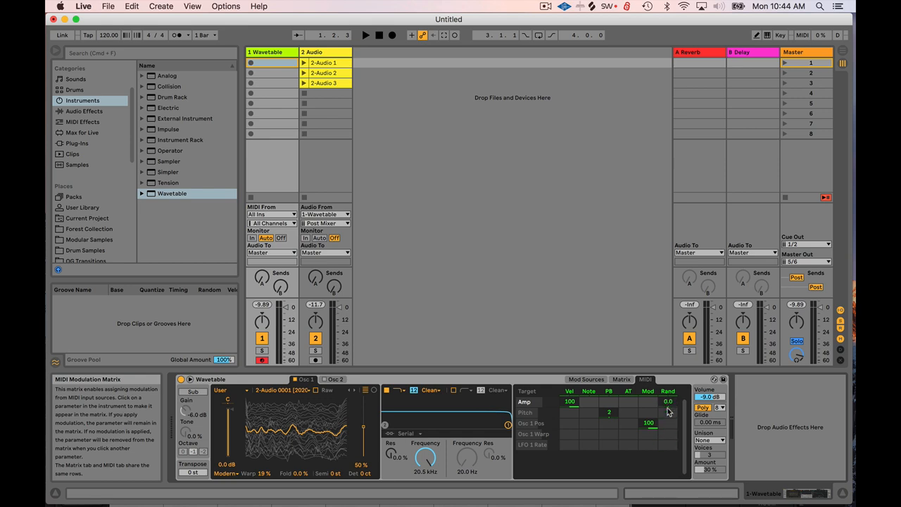
mouse_move(669, 407)
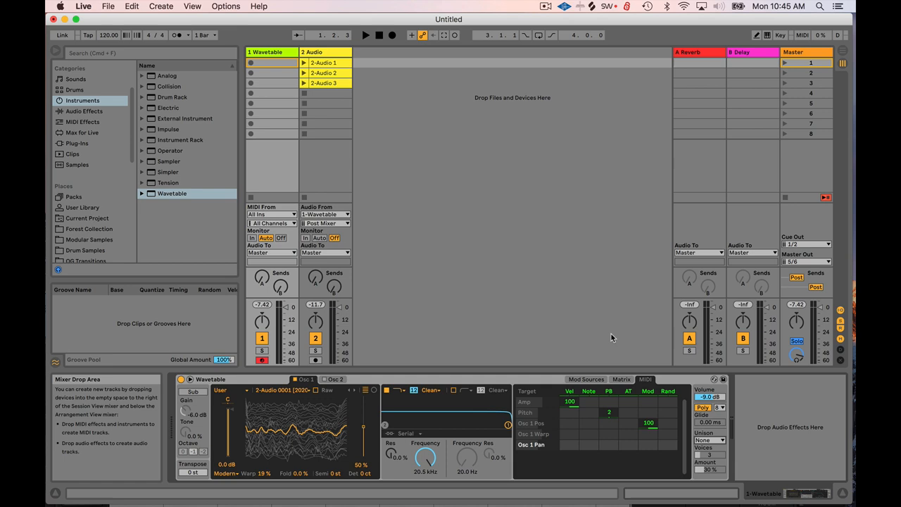
left_click(712, 442)
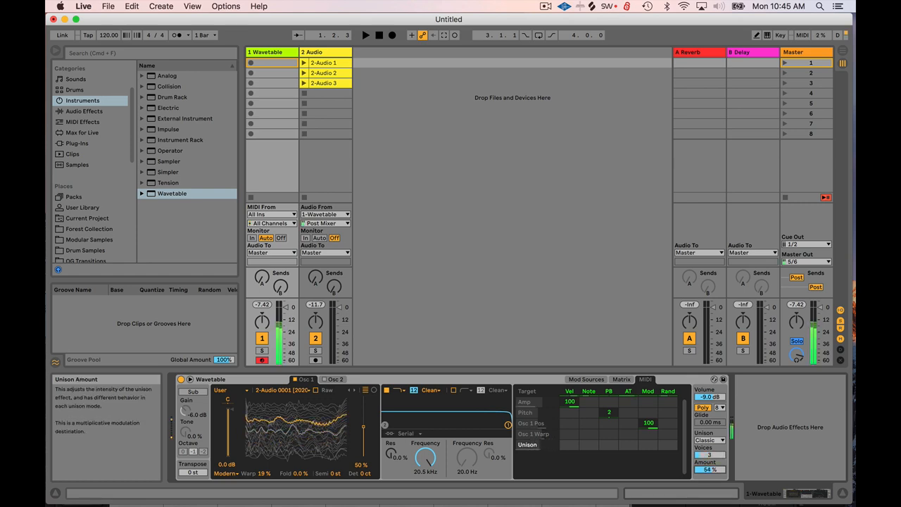
Audition Classic, Noise and Position unison modes, then choose Phase Sync with 3 voices at 48%.
left_click(711, 441)
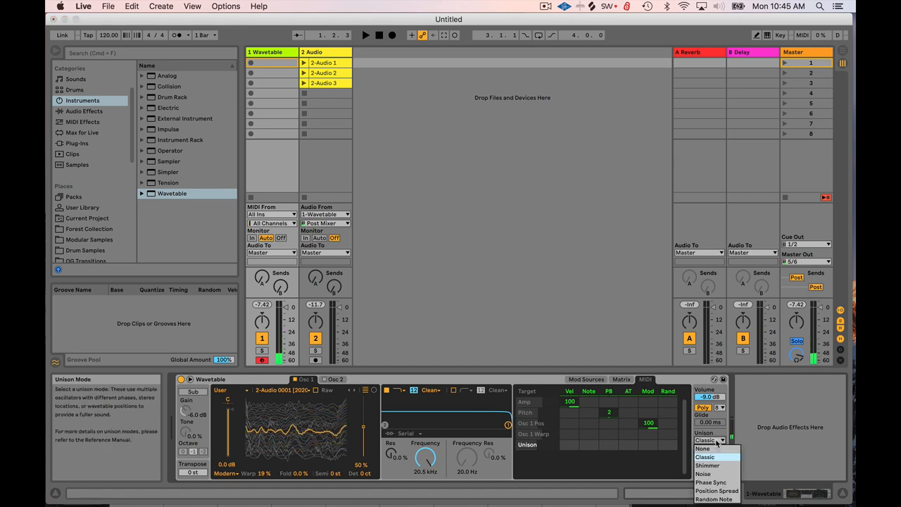
left_click(711, 467)
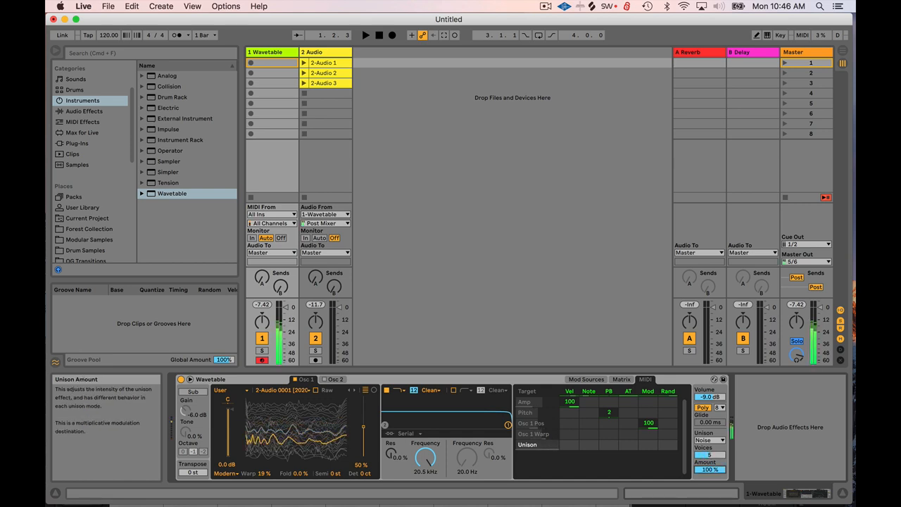
left_click(708, 440)
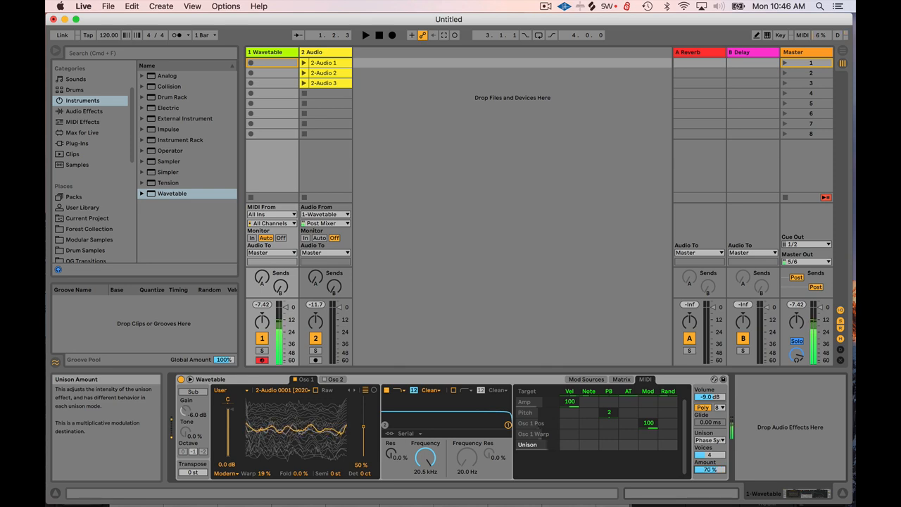
left_click(709, 441)
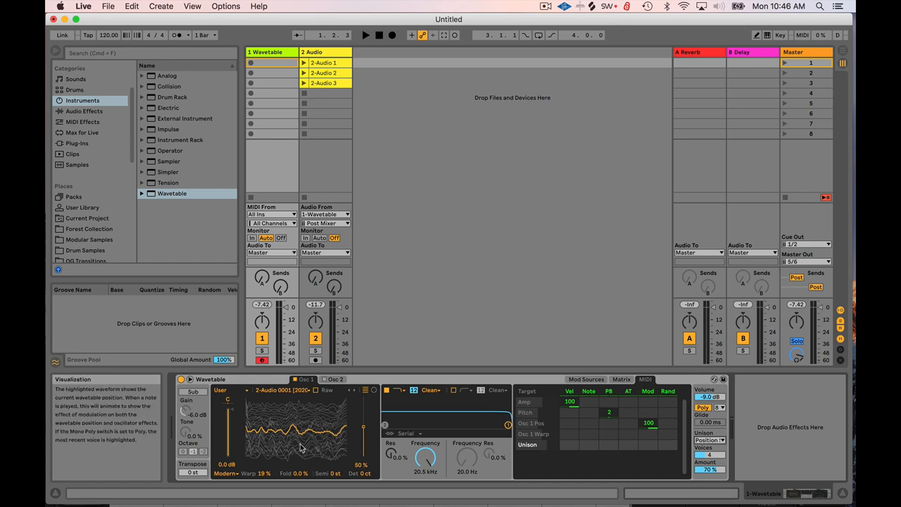
mouse_move(302, 447)
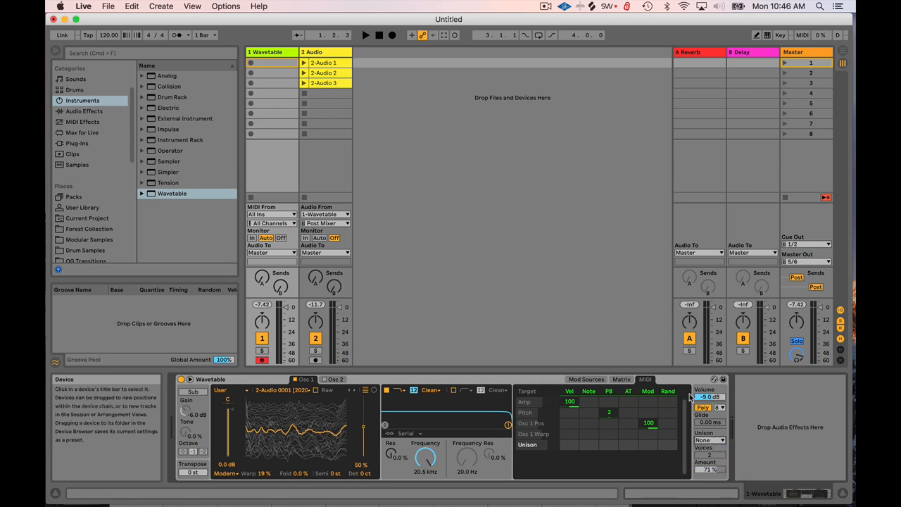
left_click(710, 426)
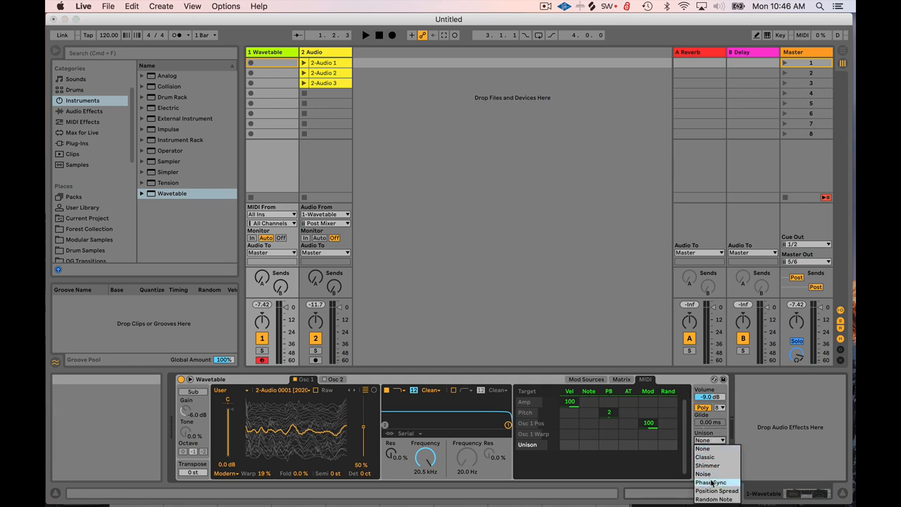
left_click(707, 476)
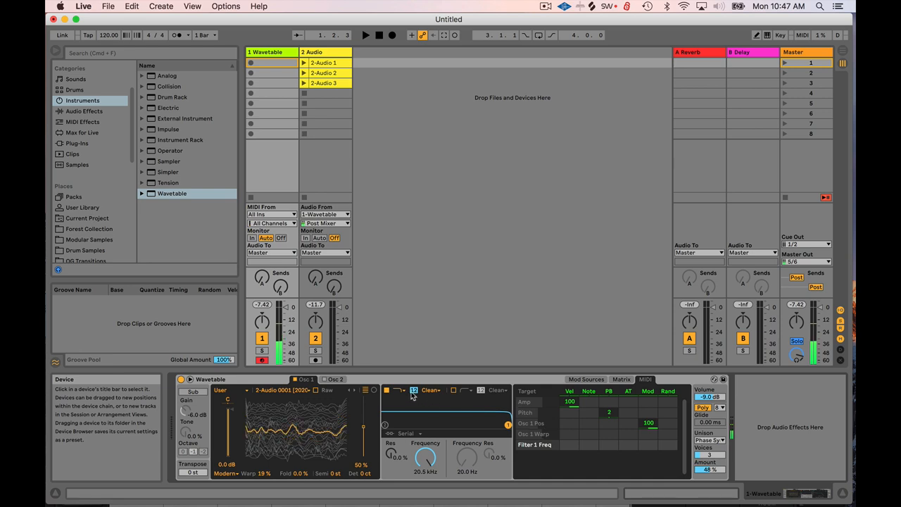
Change Filter 1's circuit and lower its cutoff to 1.54 kHz.
left_click(431, 389)
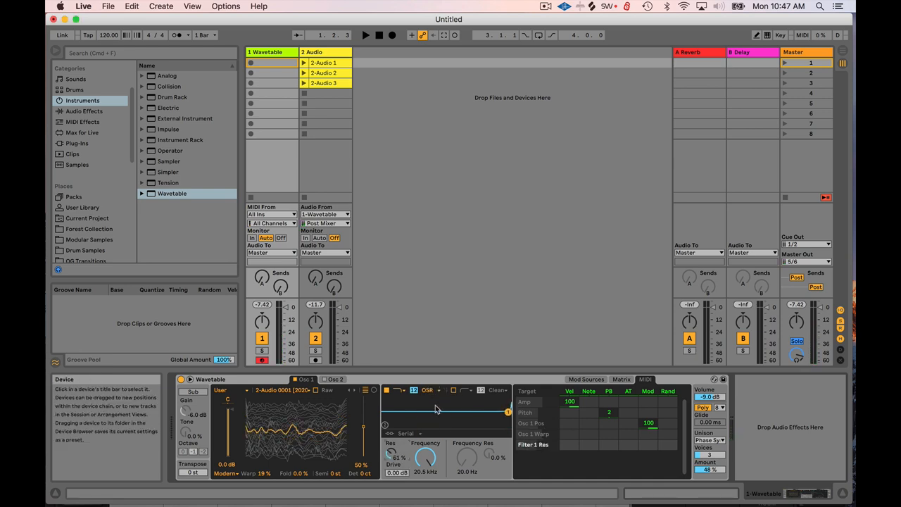
left_click_drag(425, 457, 425, 464)
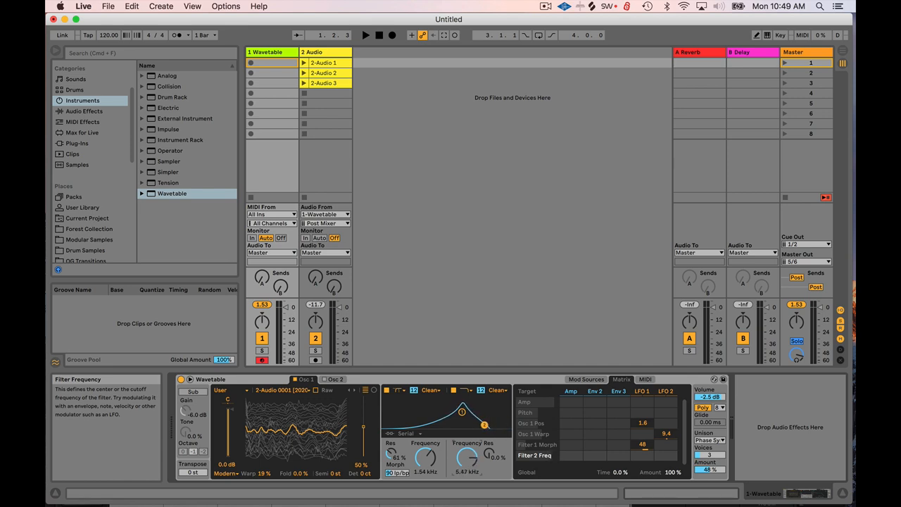
Raise Filter 2's cutoff toward 208 Hz and change its filter type.
left_click_drag(471, 457, 470, 451)
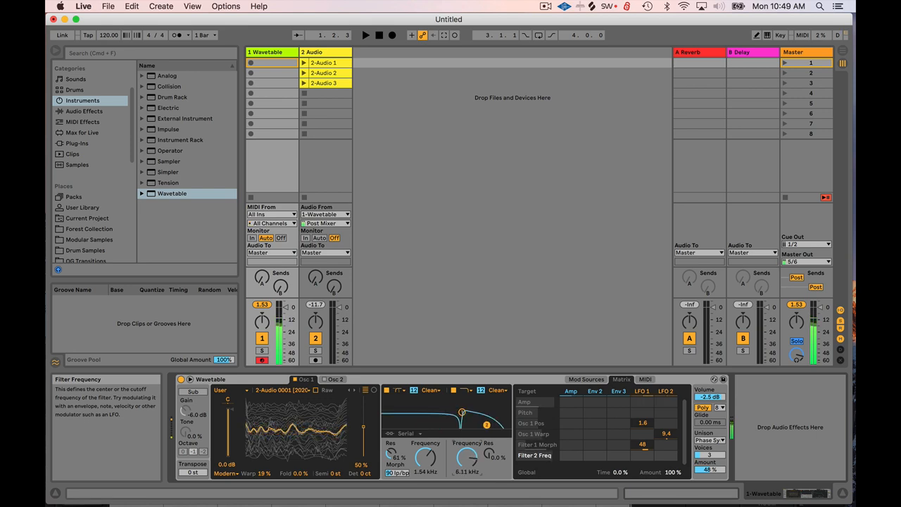
left_click(478, 409)
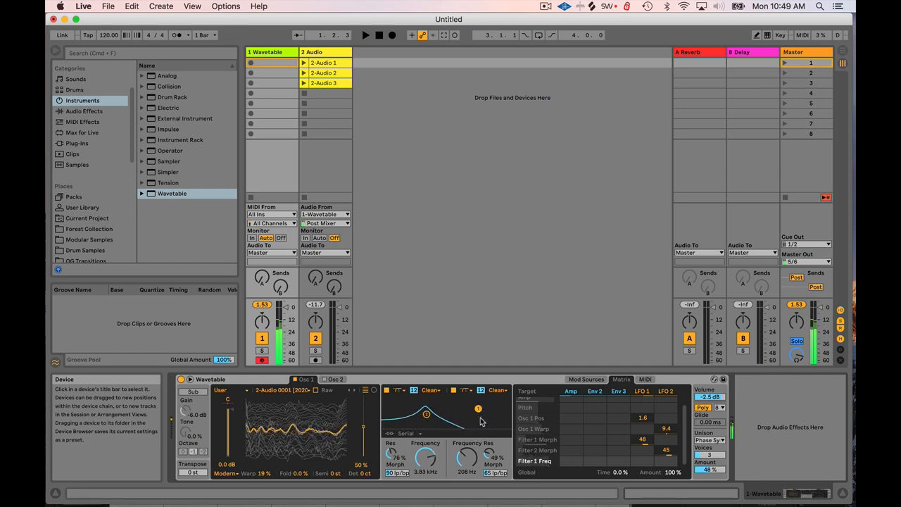
mouse_move(424, 412)
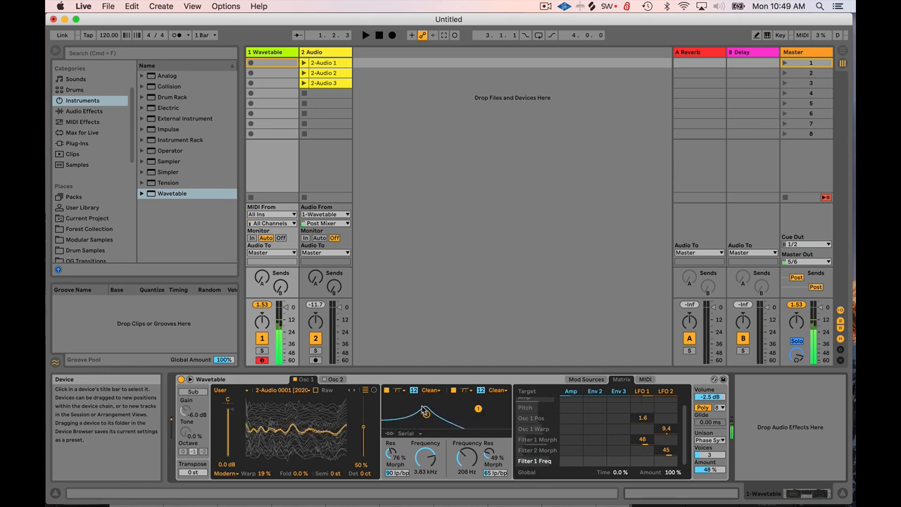
Select Filter 2 and choose a new filter type for it.
left_click(432, 390)
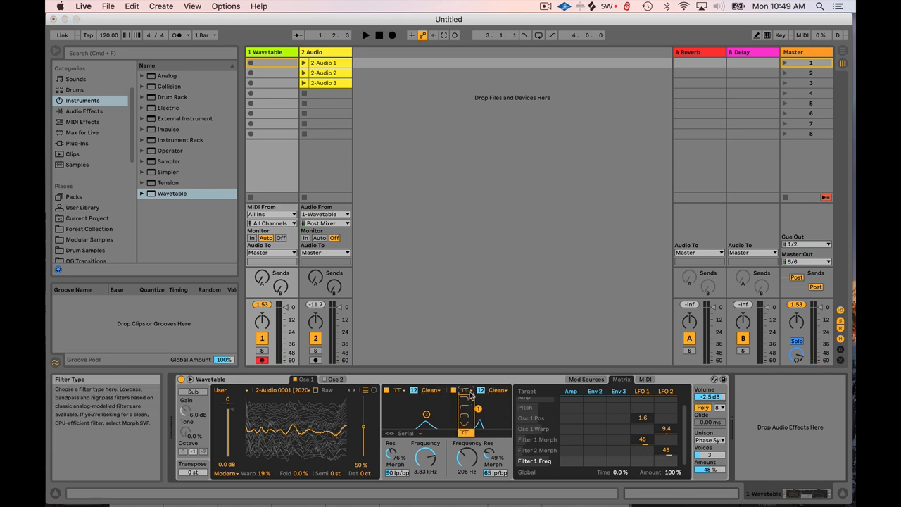
left_click(497, 390)
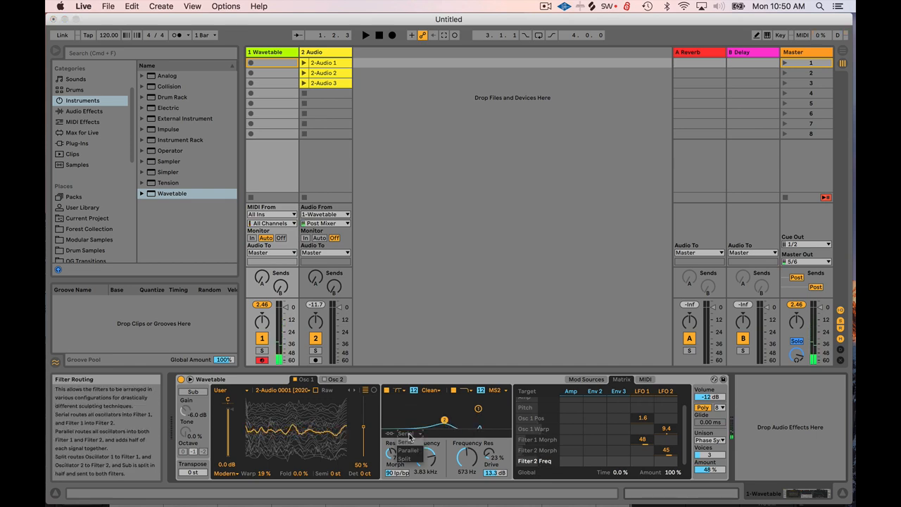
Route the filters in Split mode and show Oscillator 2's settings.
left_click(405, 434)
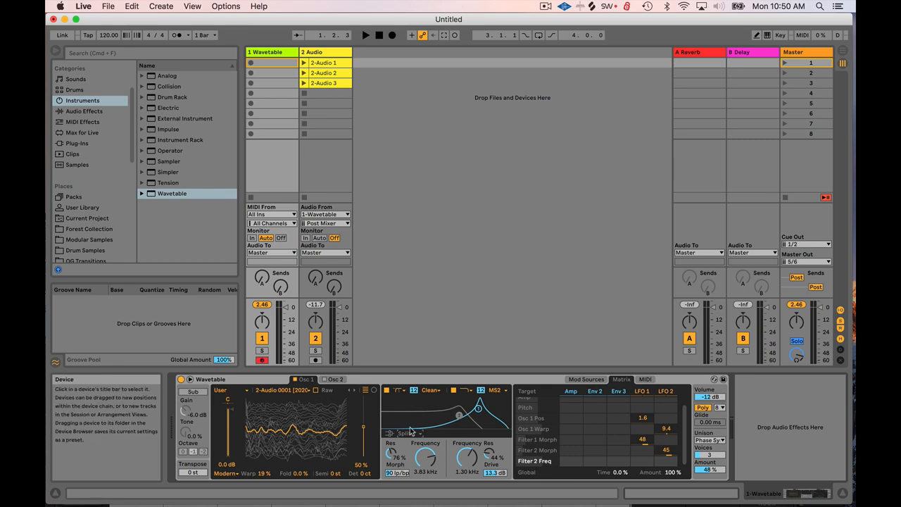
left_click(336, 379)
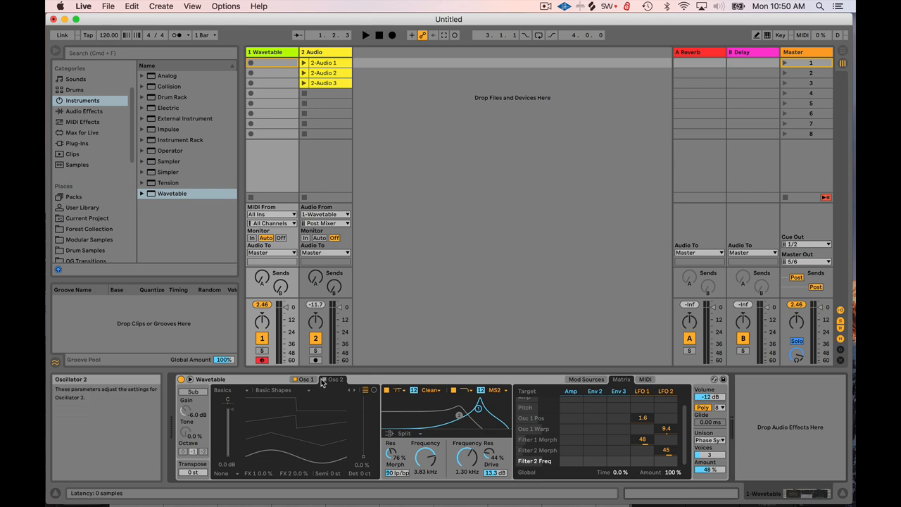
Turn on Oscillator 2 and try a different filter routing option.
left_click(331, 379)
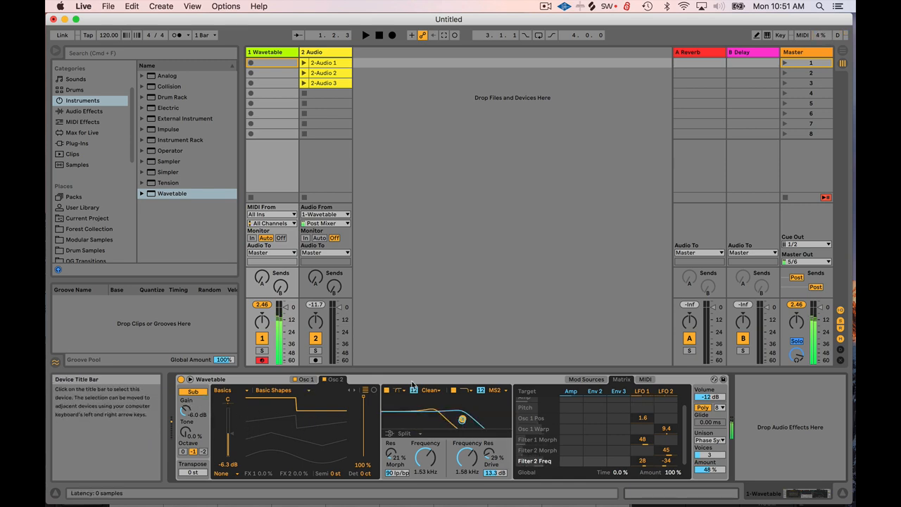
left_click(403, 434)
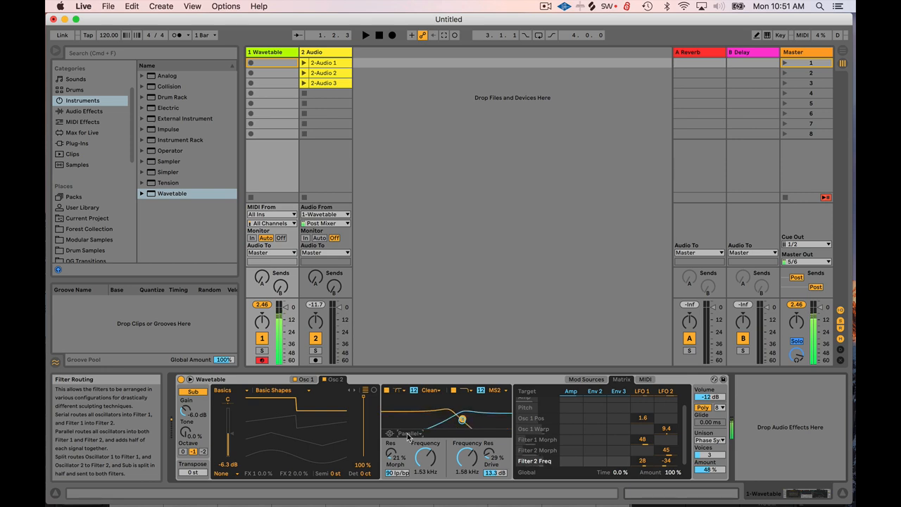
left_click(403, 433)
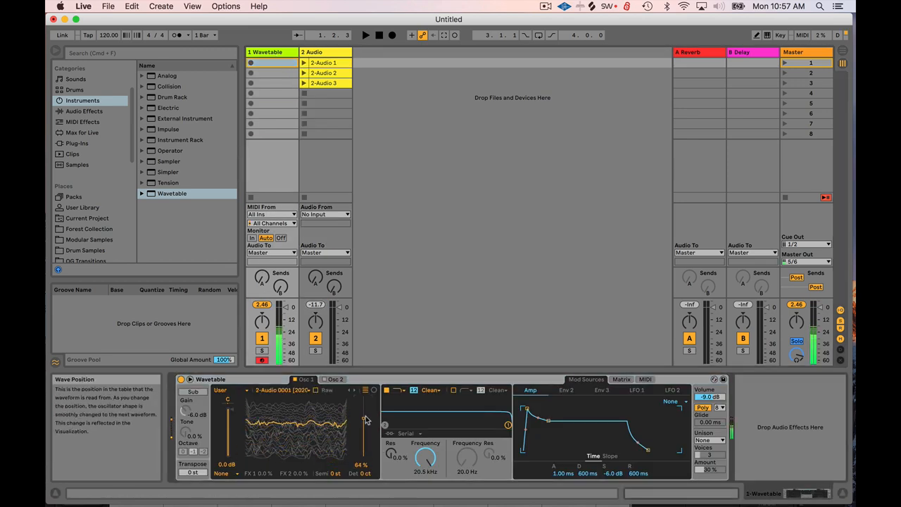
Pull Envelope 2's sustain down to 0%, comparing it against the Amp envelope.
left_click(621, 378)
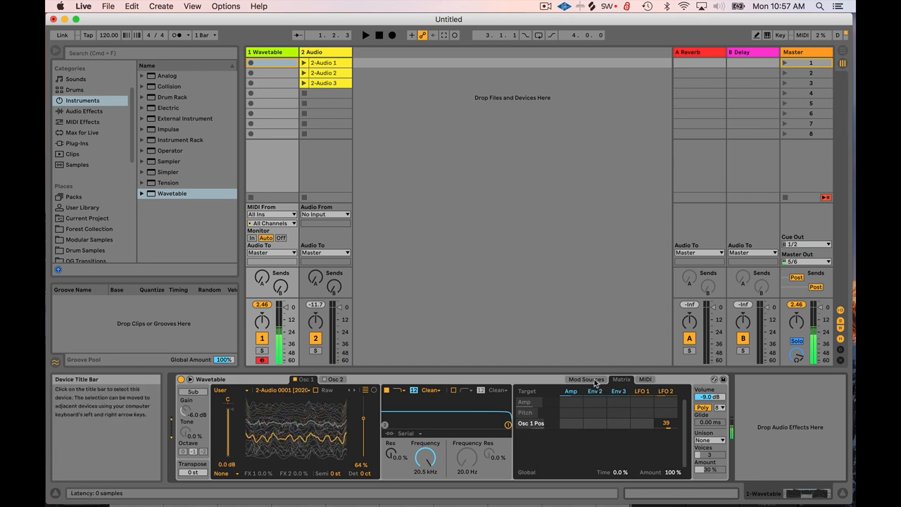
left_click(595, 390)
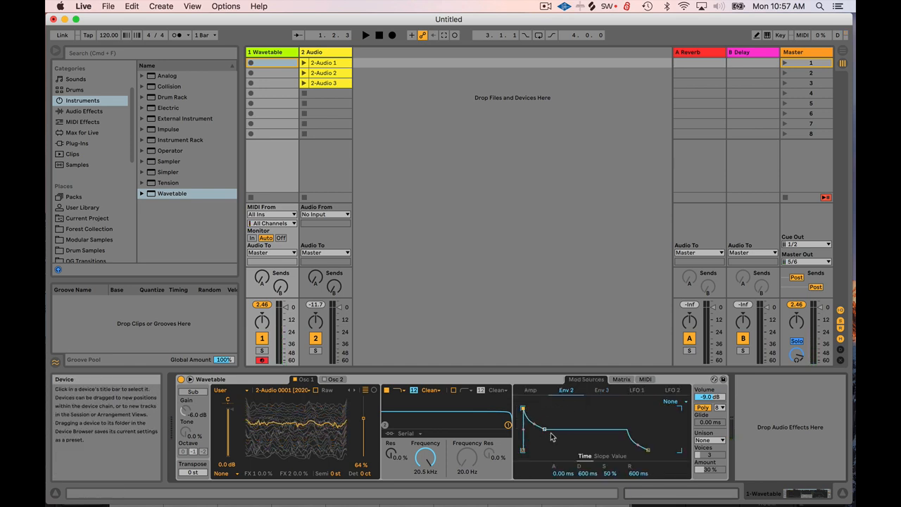
left_click_drag(546, 428, 546, 451)
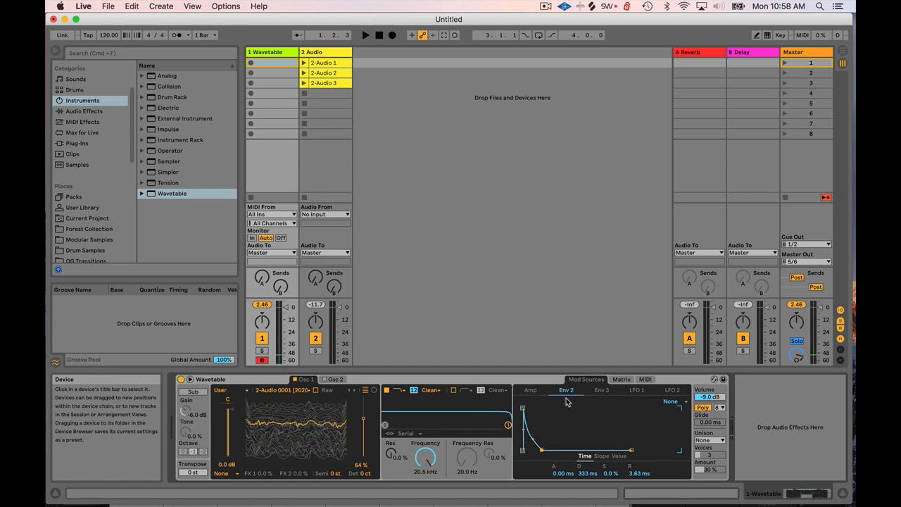
left_click(529, 390)
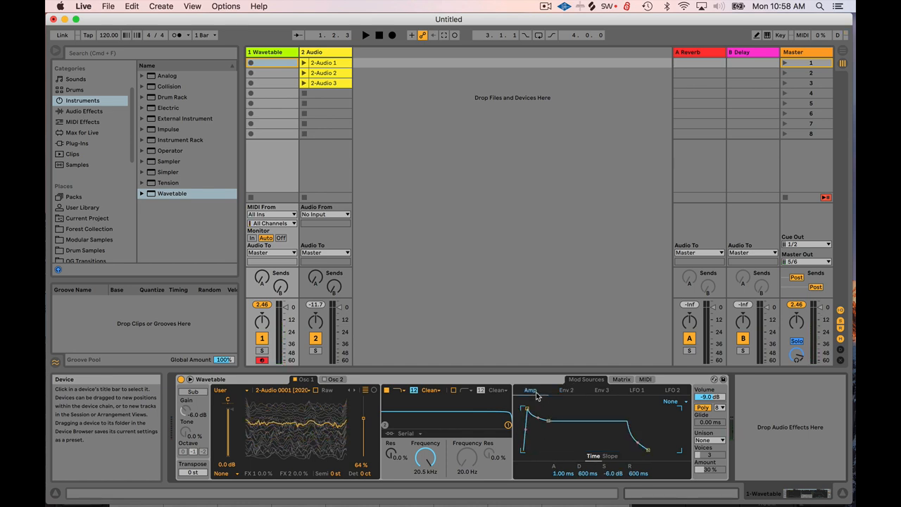
left_click(563, 389)
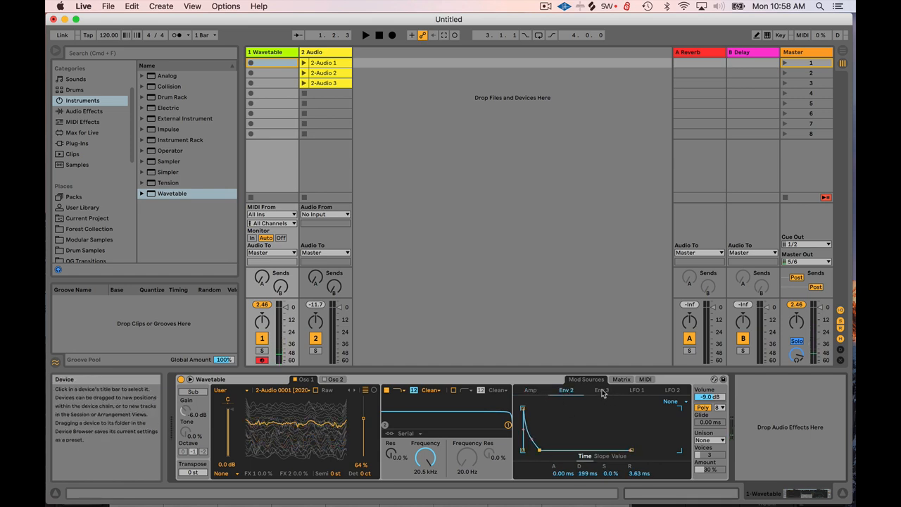
Add Oscillator 1 Gain as an Envelope 2 matrix target at amount 84.
left_click(620, 379)
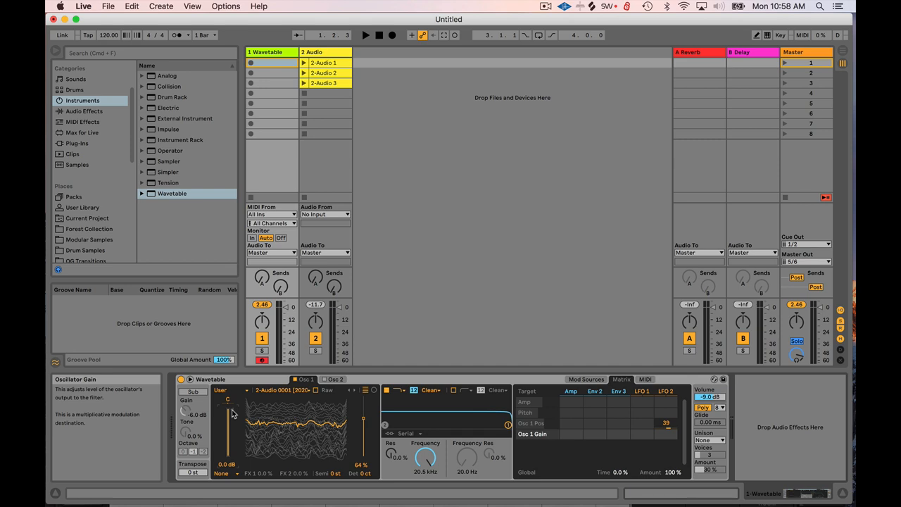
left_click(643, 434)
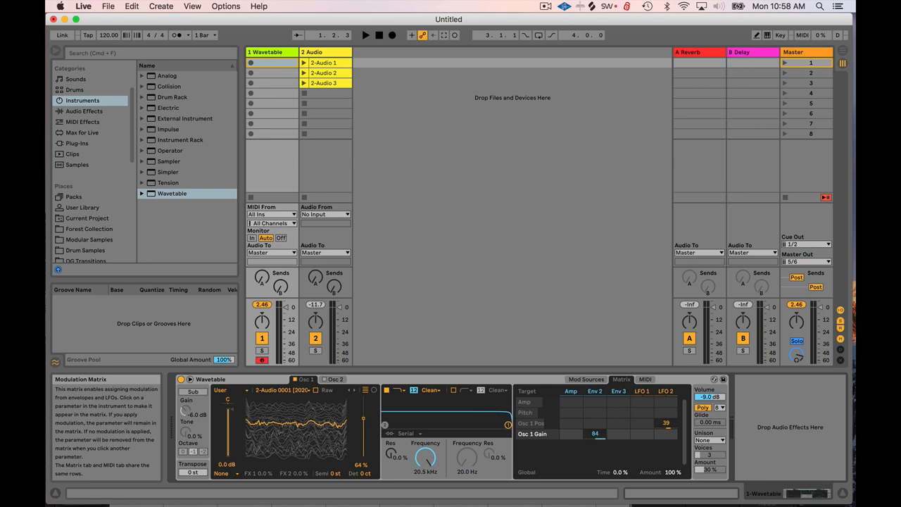
left_click(598, 390)
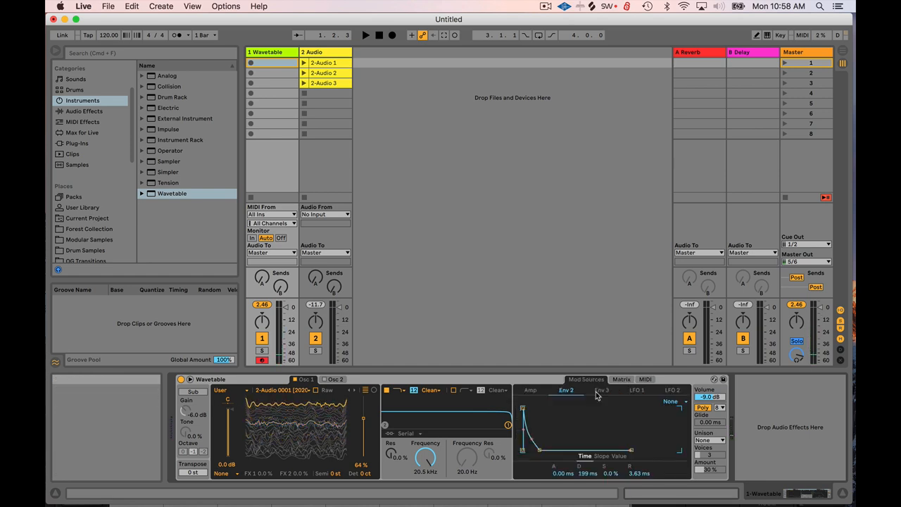
Set Envelope 2 to Loop and add its Decay as a matrix target.
left_click(670, 400)
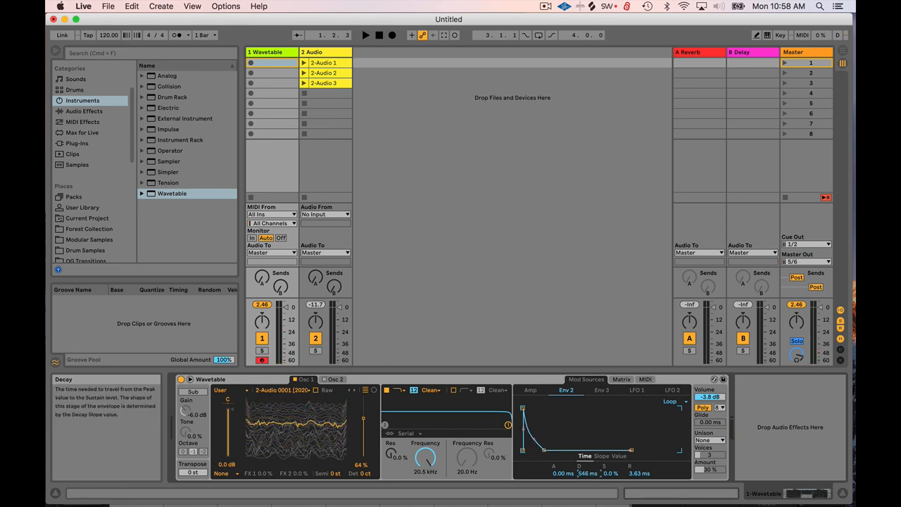
left_click(620, 379)
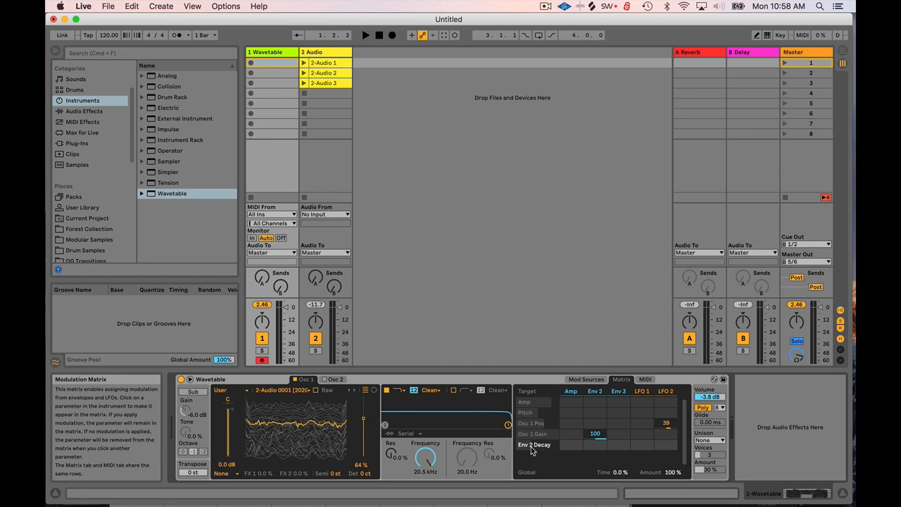
left_click(636, 389)
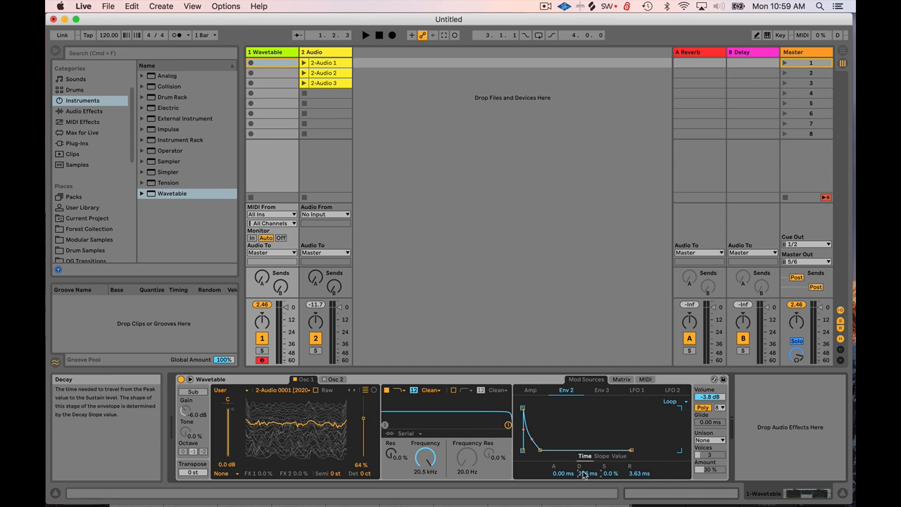
left_click(620, 378)
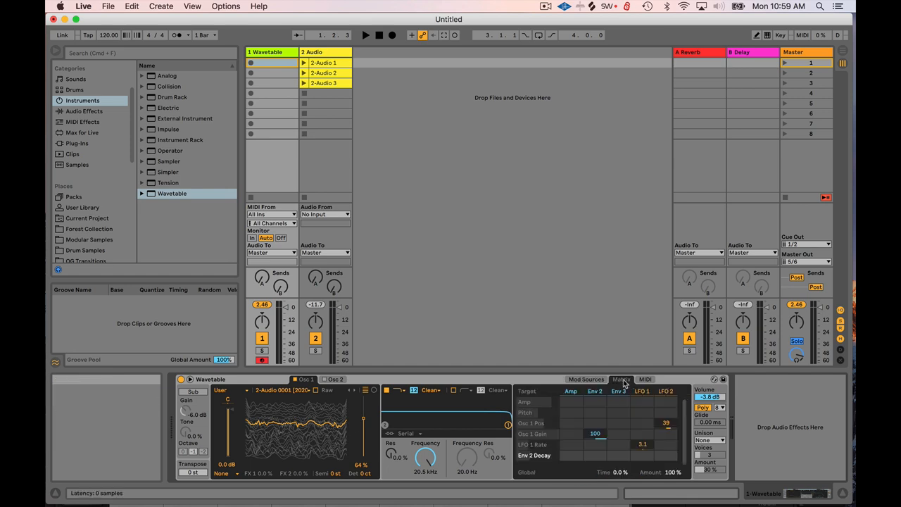